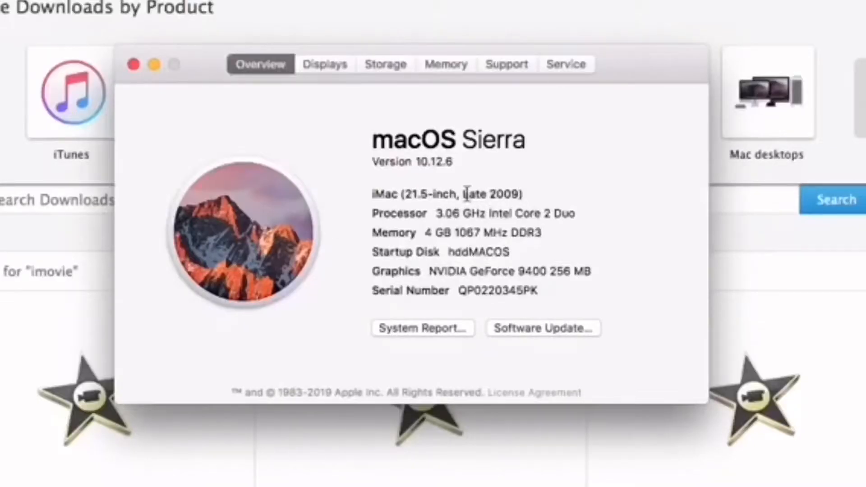
Check the iMac (Late 2009) on macOS Sierra 10.12.6 details, then close the overview.
double_click(493, 194)
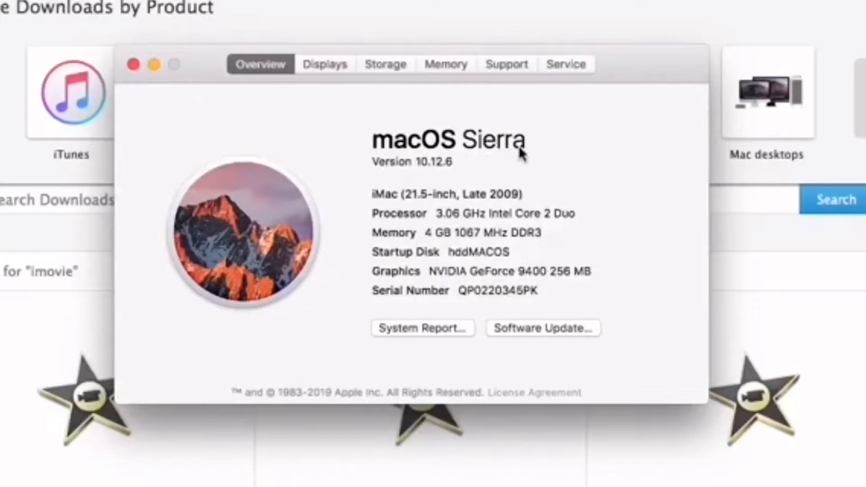
mouse_move(464, 174)
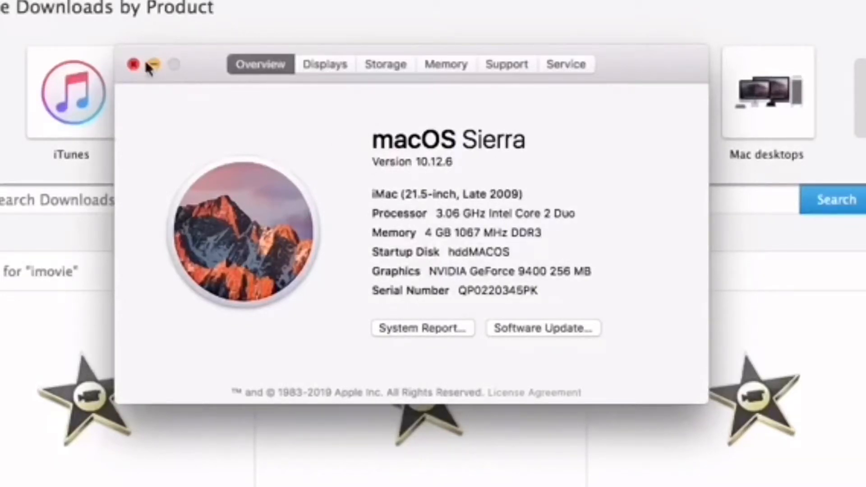
click(133, 64)
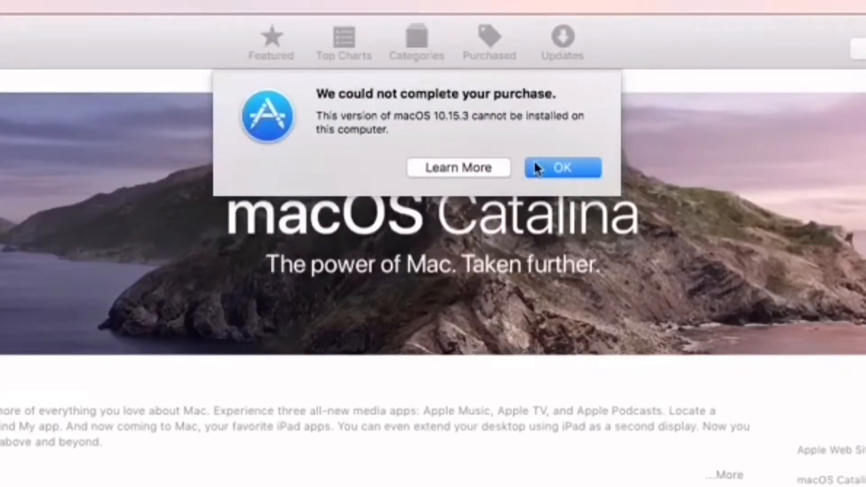
Attempt the iMovie update and dismiss both errors requiring macOS 10.14.6 or later.
click(563, 167)
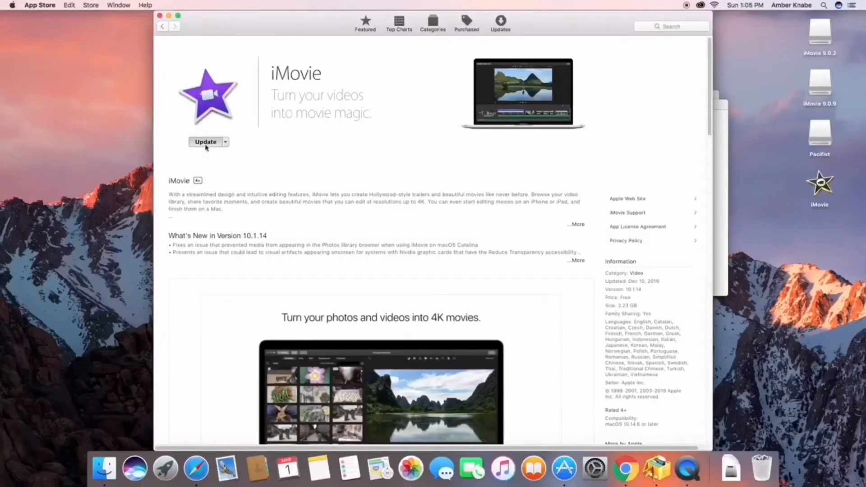
click(206, 142)
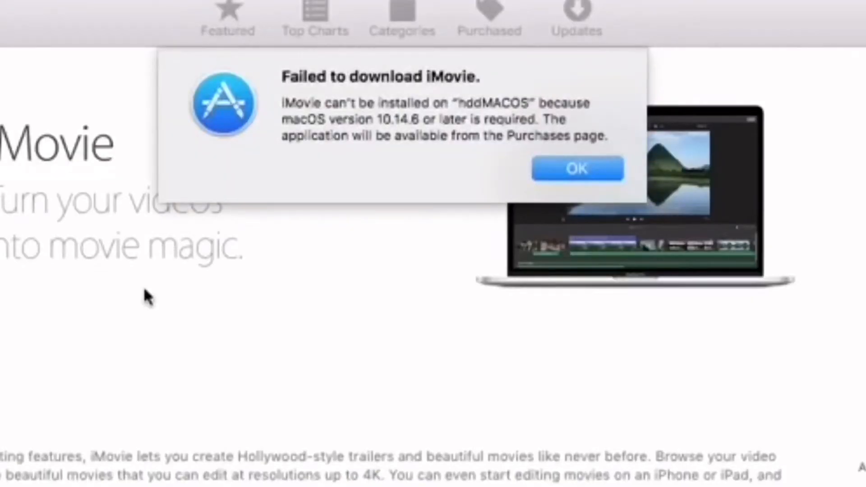
mouse_move(148, 234)
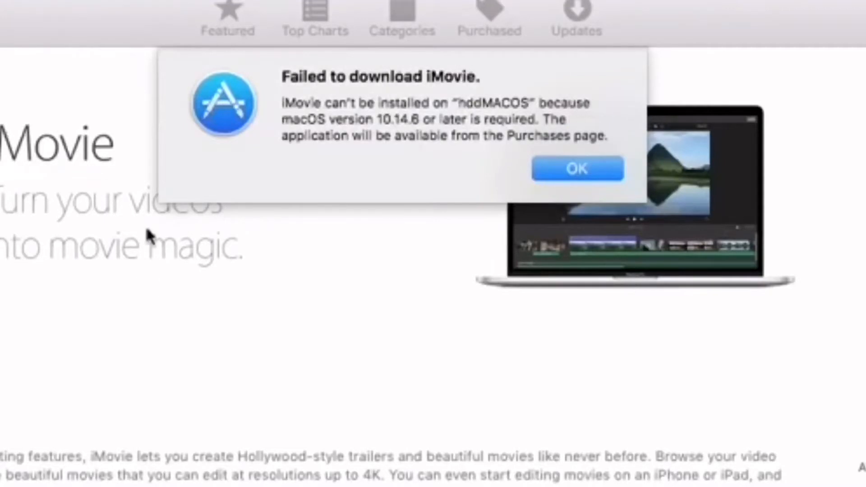
mouse_move(546, 165)
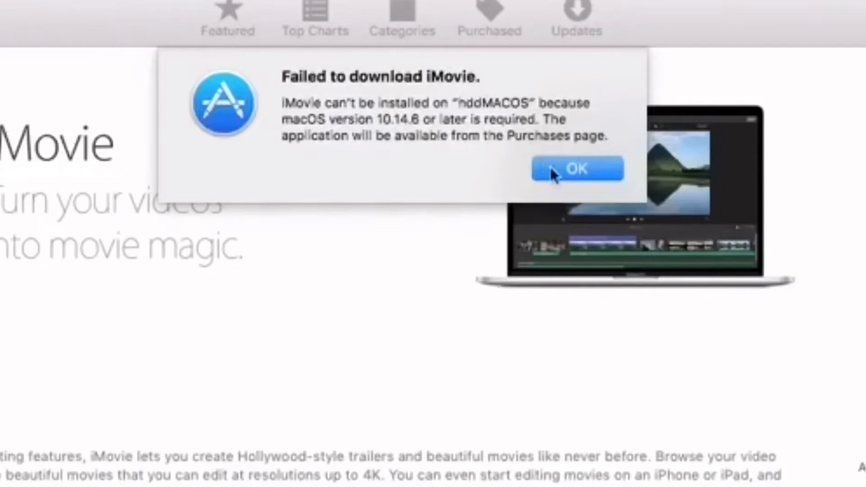
click(576, 169)
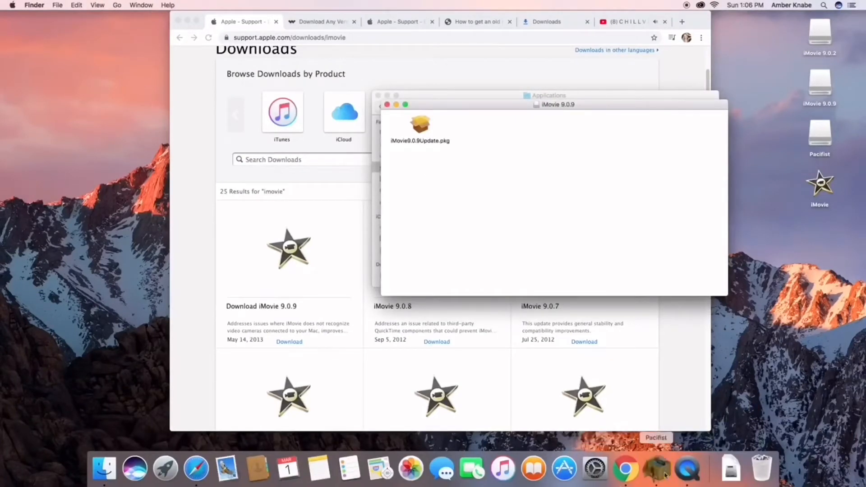
Launch Pacifist and open the iMovie9.0.9Update.dmg disk image from Applications.
click(656, 468)
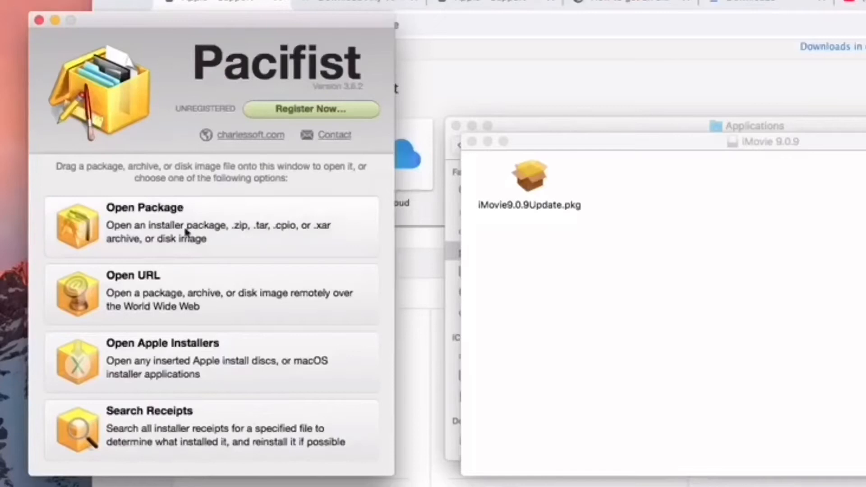
click(144, 207)
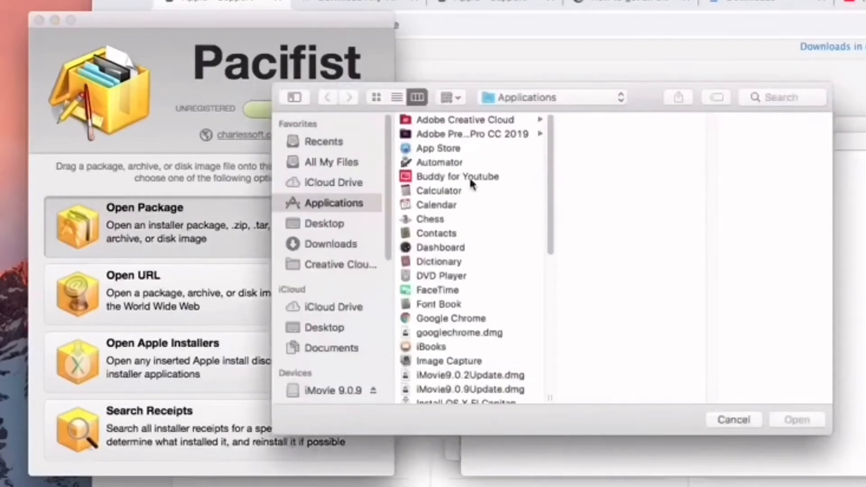
mouse_move(519, 298)
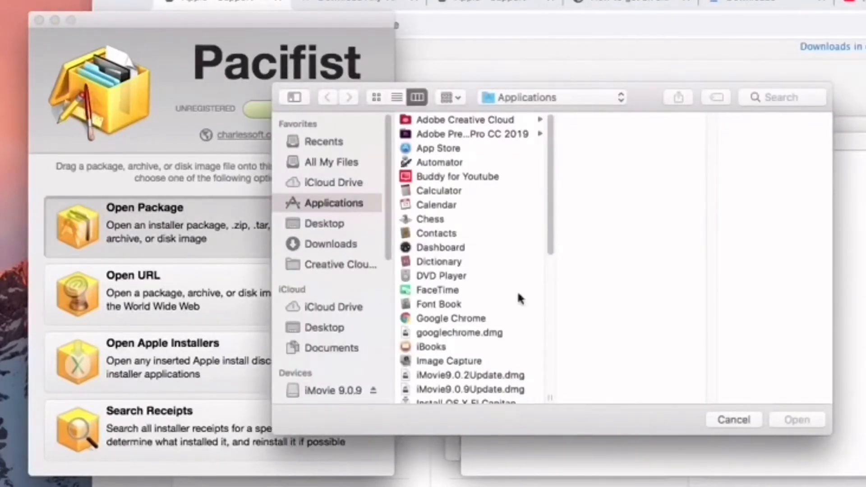
scroll(down, 3)
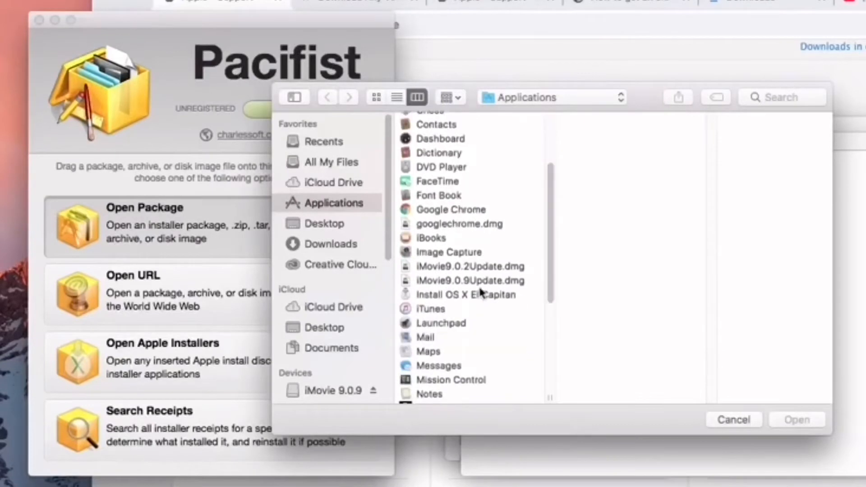
click(470, 280)
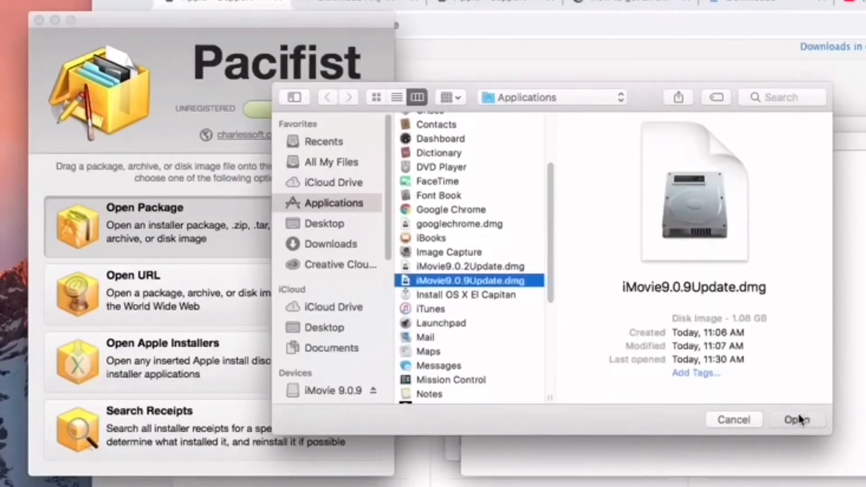
click(797, 420)
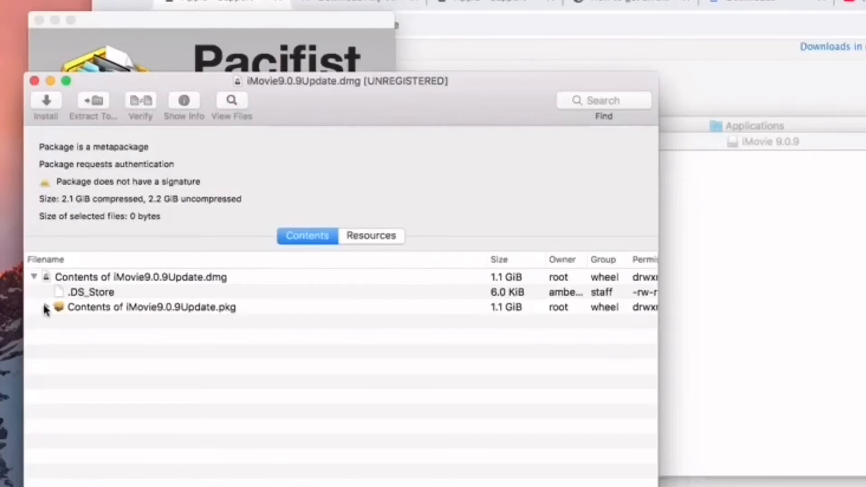
Choose the Desktop as a custom extraction location for iMovie.app from the package tree.
click(47, 307)
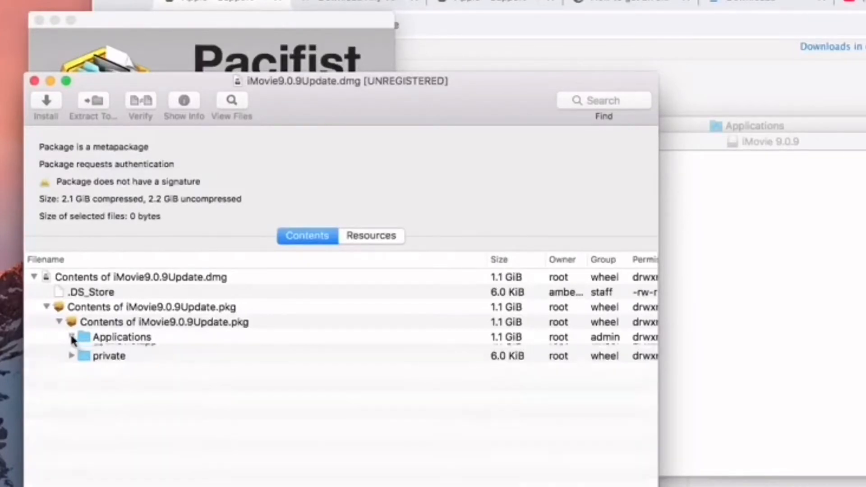
right_click(118, 351)
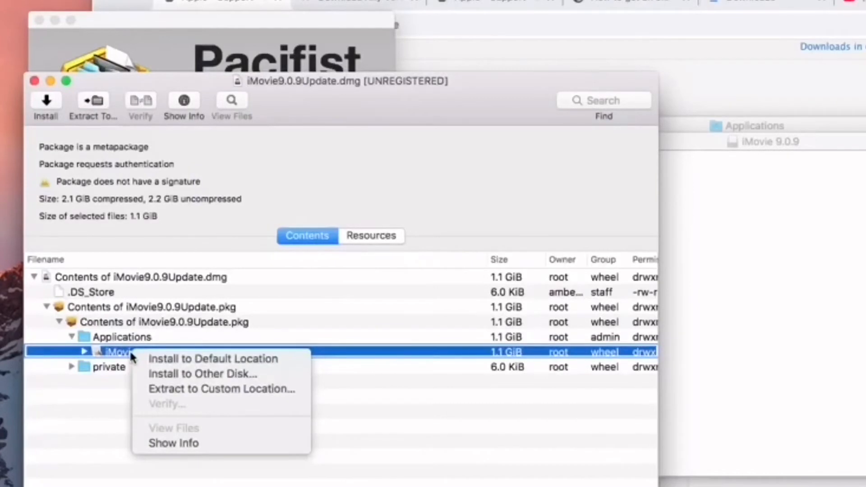
mouse_move(174, 397)
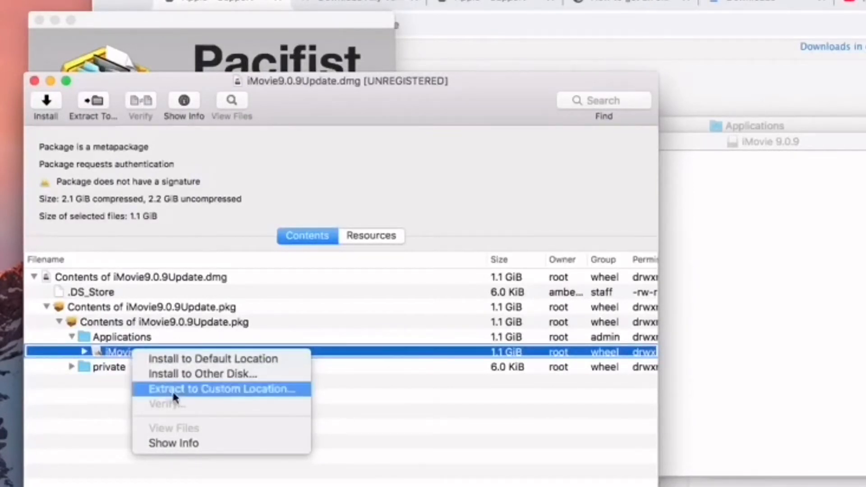
click(222, 389)
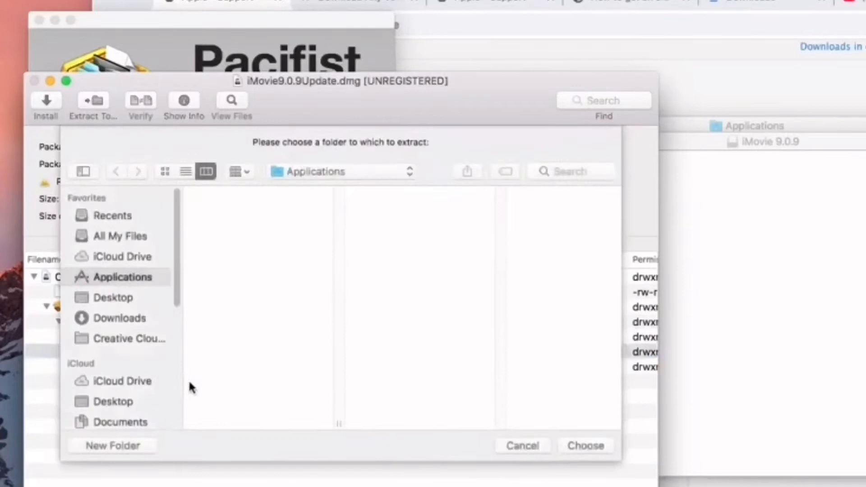
click(113, 297)
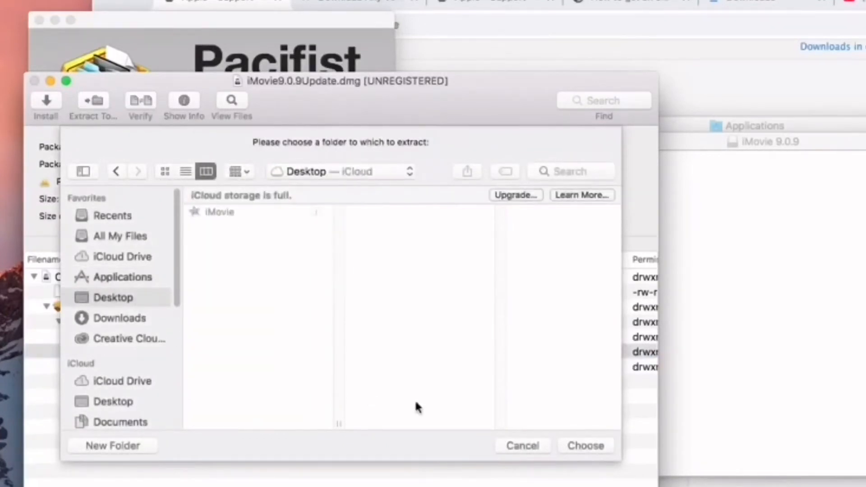
click(584, 446)
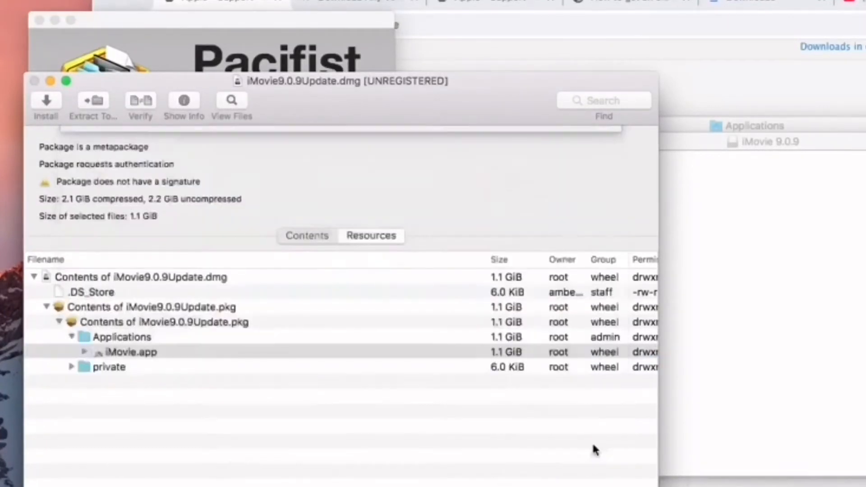
click(93, 106)
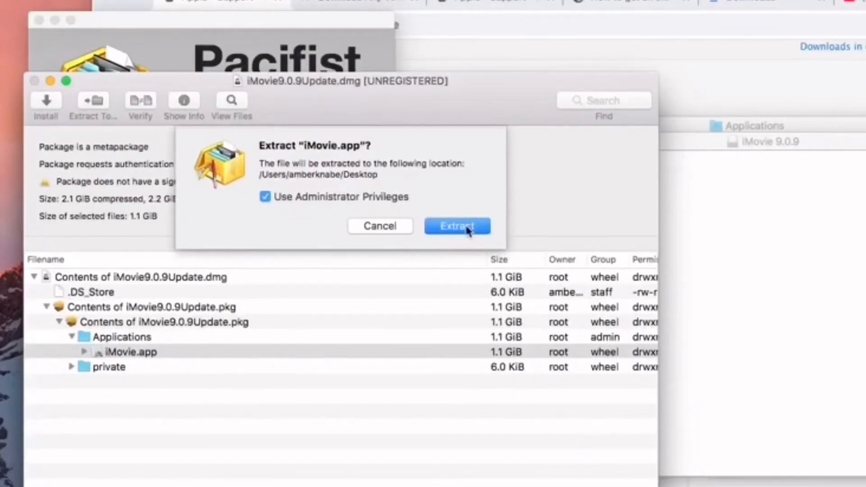
Start extracting iMovie.app to the Desktop, authorizing with the administrator password.
click(456, 226)
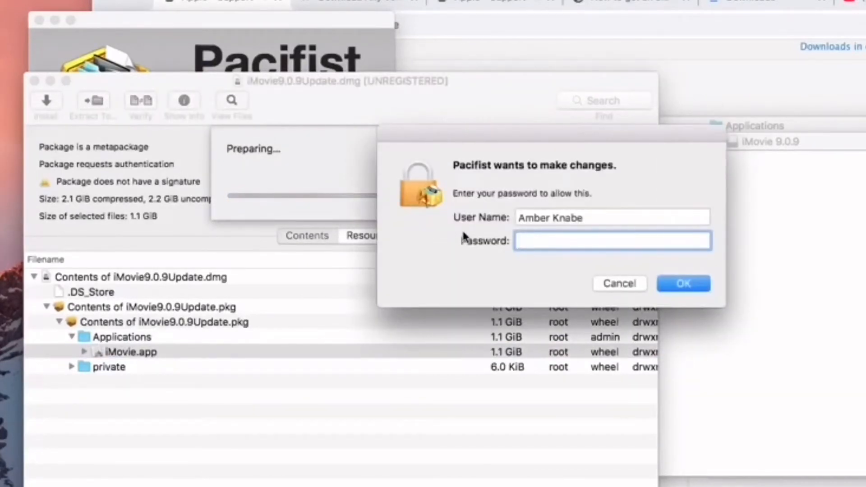
text(password)
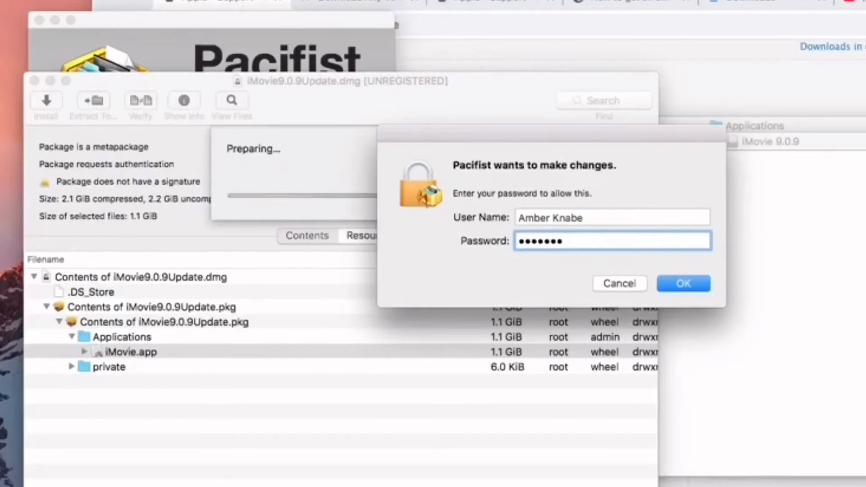
click(682, 283)
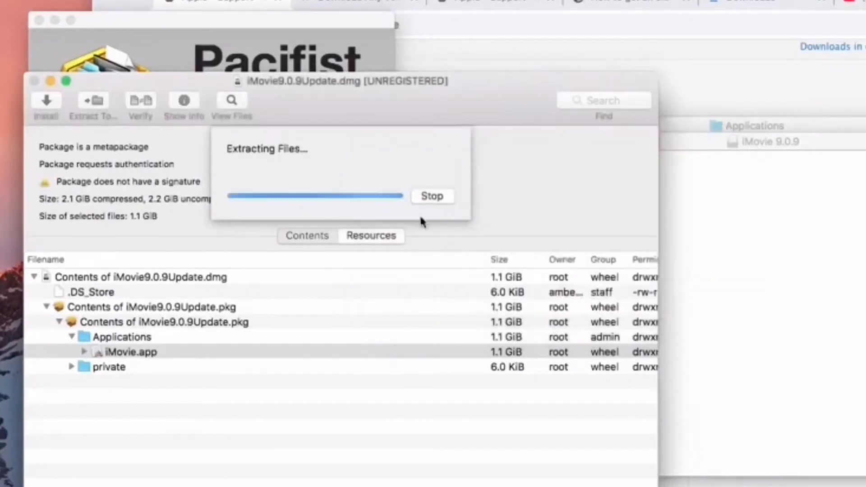
mouse_move(460, 407)
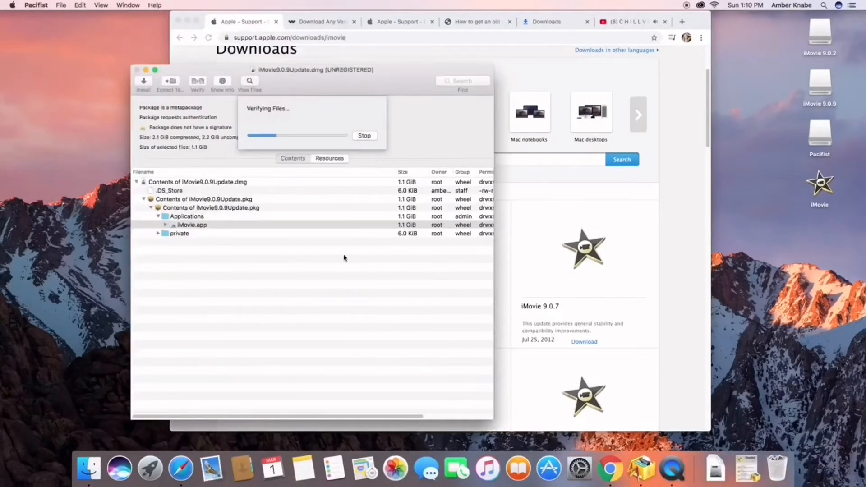
mouse_move(323, 249)
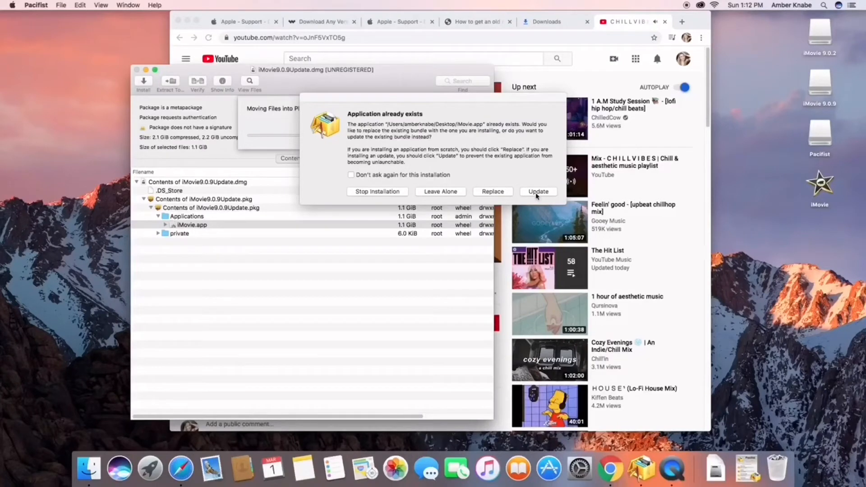
Update the existing Desktop iMovie.app, then close the Pacifist window after extraction finishes.
click(536, 191)
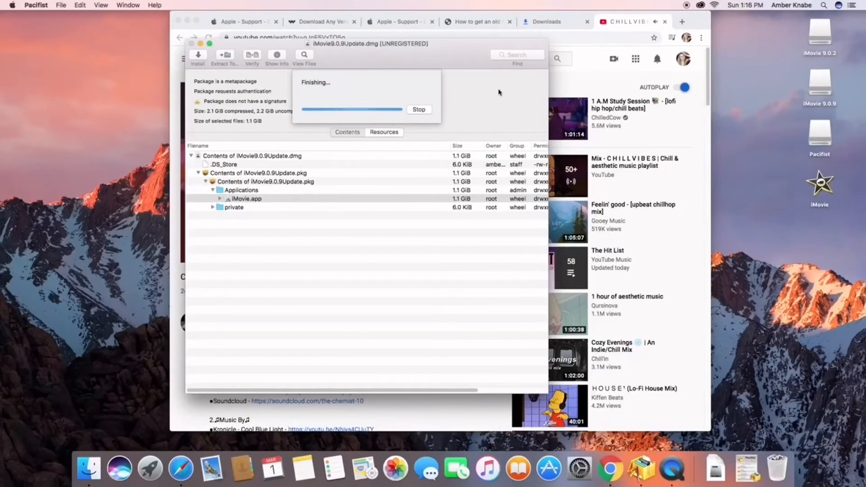
click(245, 198)
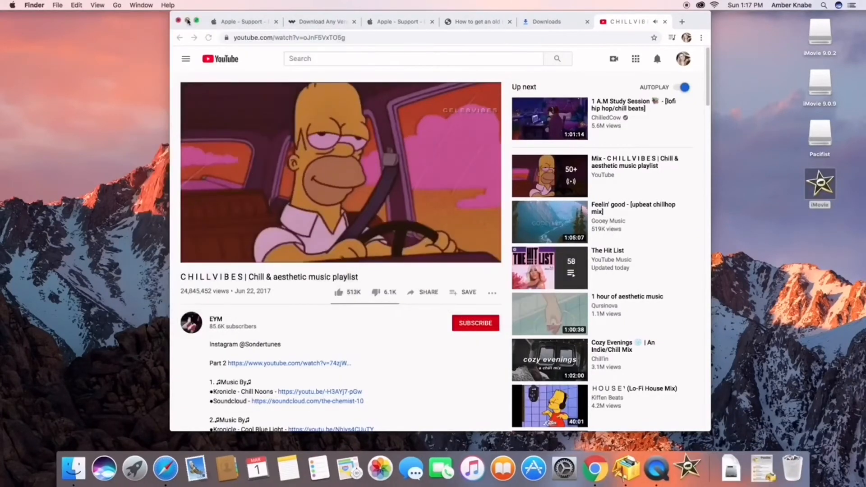
Close the Chrome window to reveal the desktop with the iMovie icon.
click(178, 21)
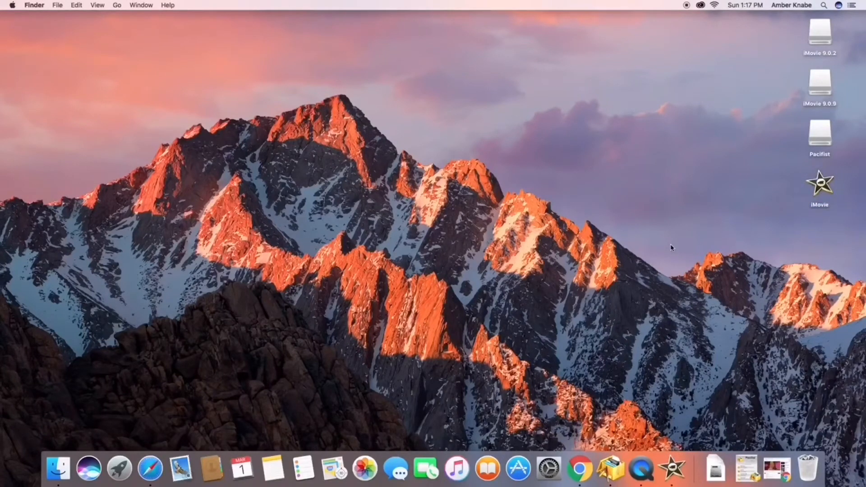
mouse_move(668, 284)
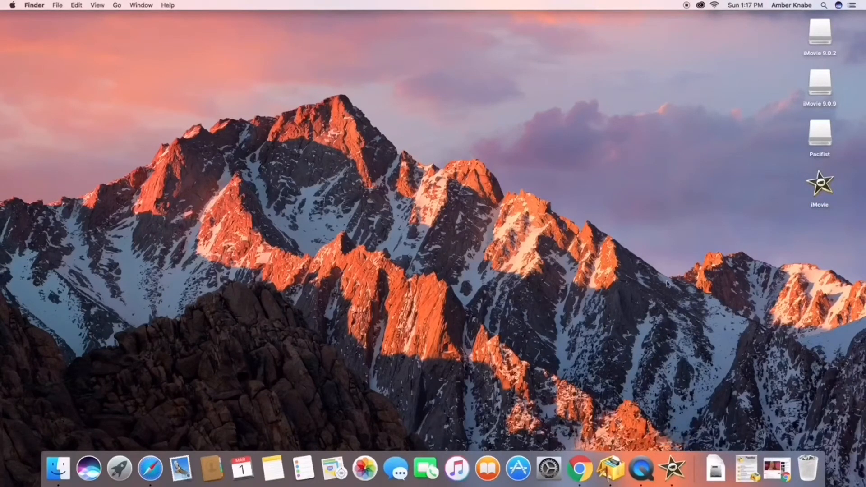
mouse_move(670, 469)
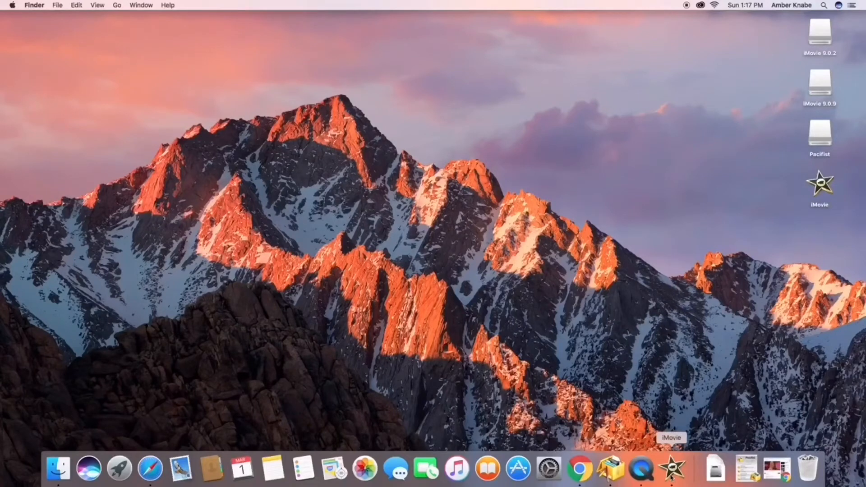
Launch iMovie 9.0.9 from the Dock and bring its My First Project window to the front.
click(672, 469)
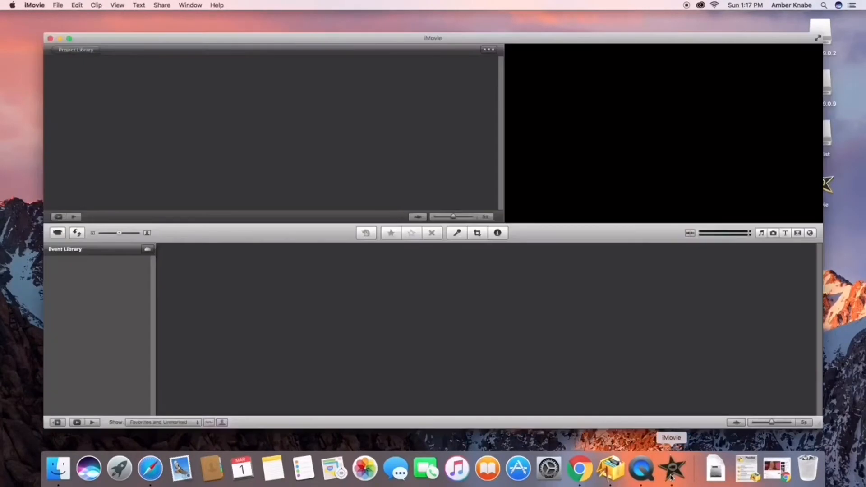
right_click(671, 470)
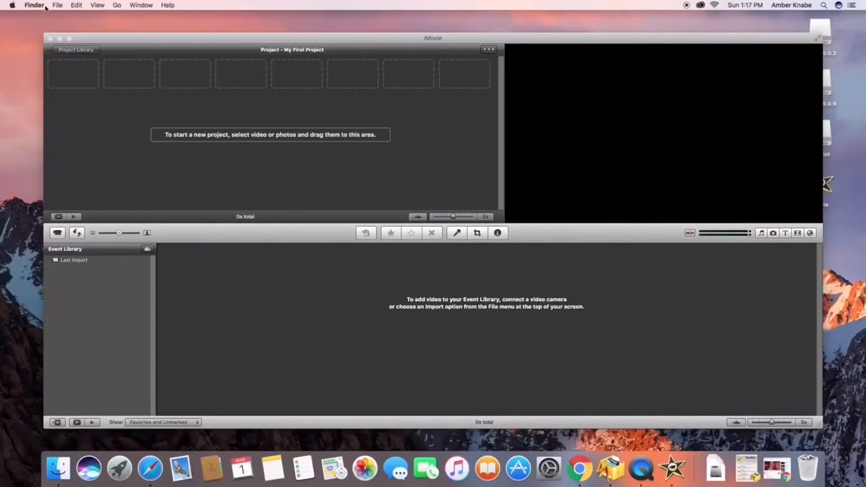
click(57, 5)
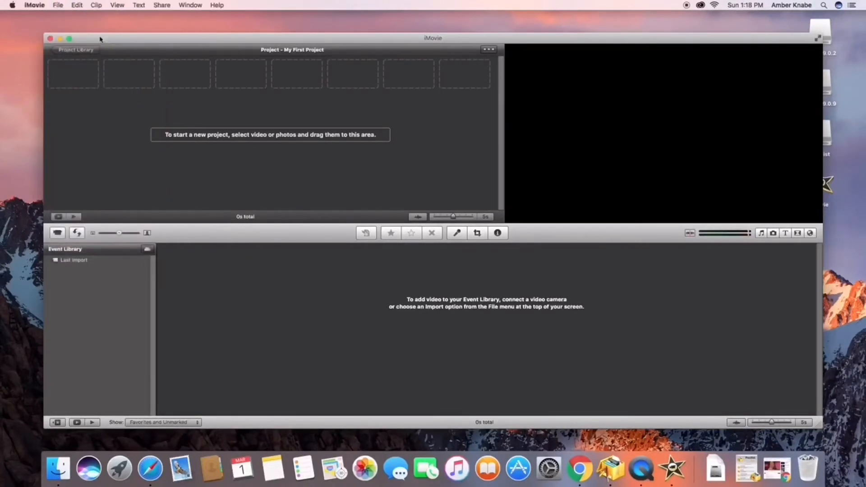
click(58, 5)
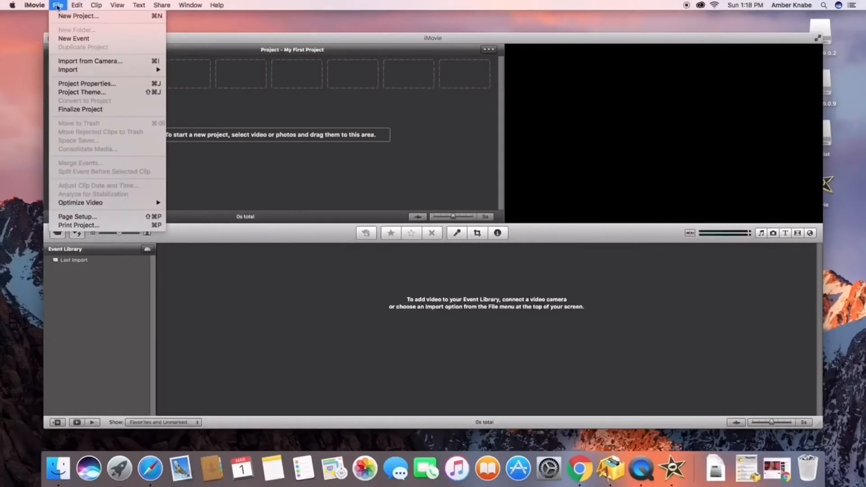
click(77, 5)
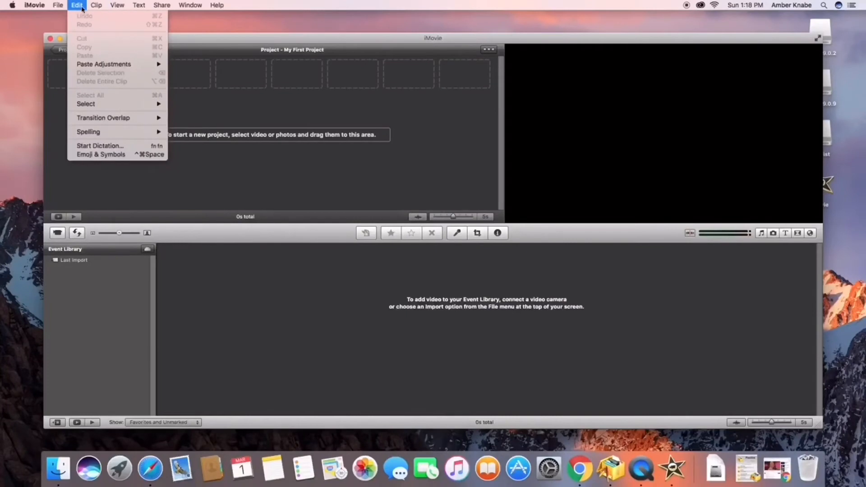
click(96, 5)
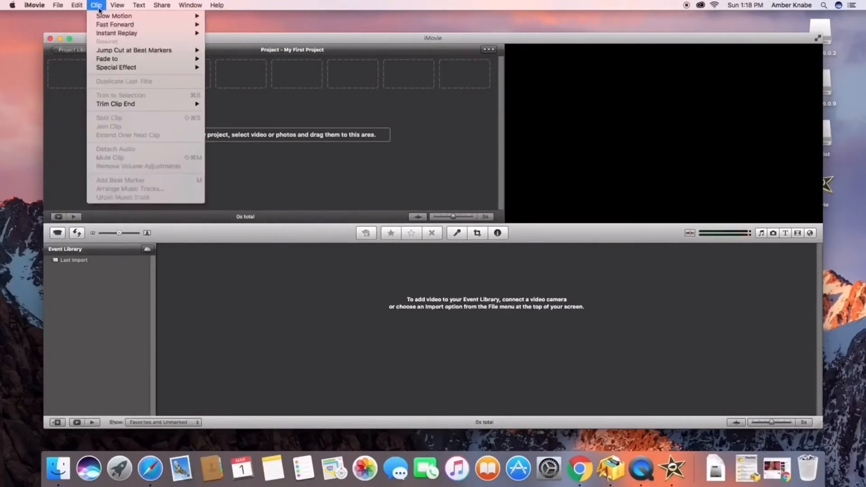
mouse_move(114, 15)
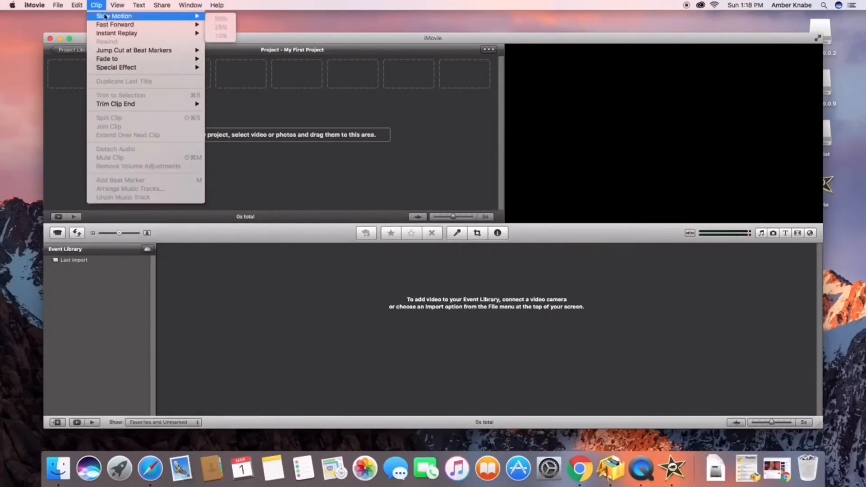
click(118, 5)
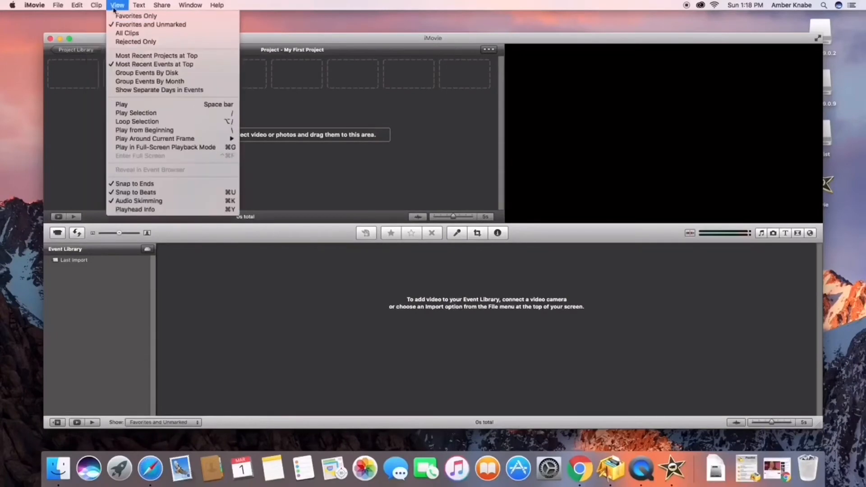
click(139, 5)
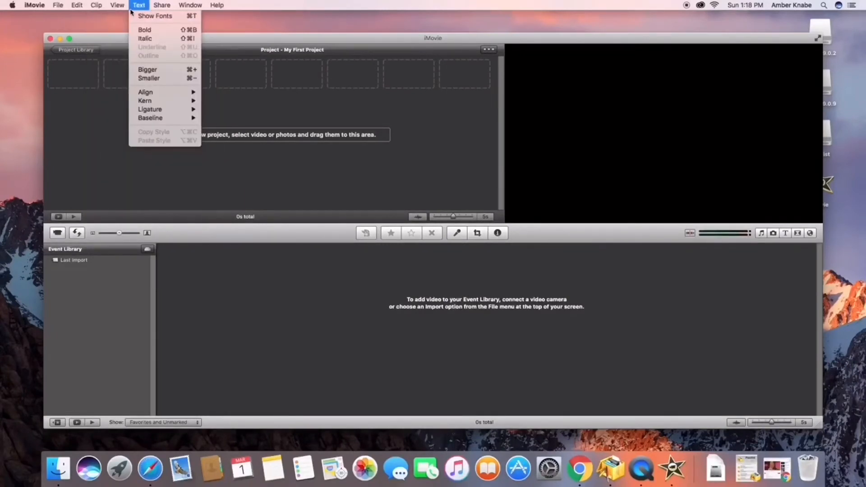
click(190, 5)
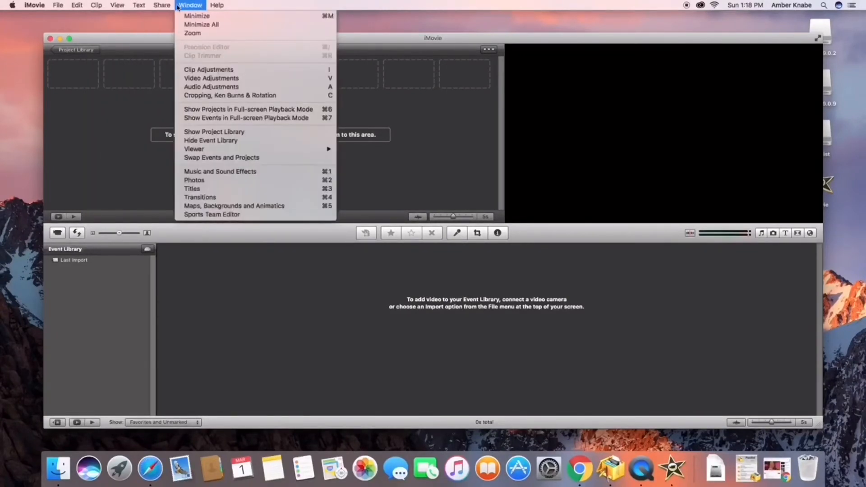